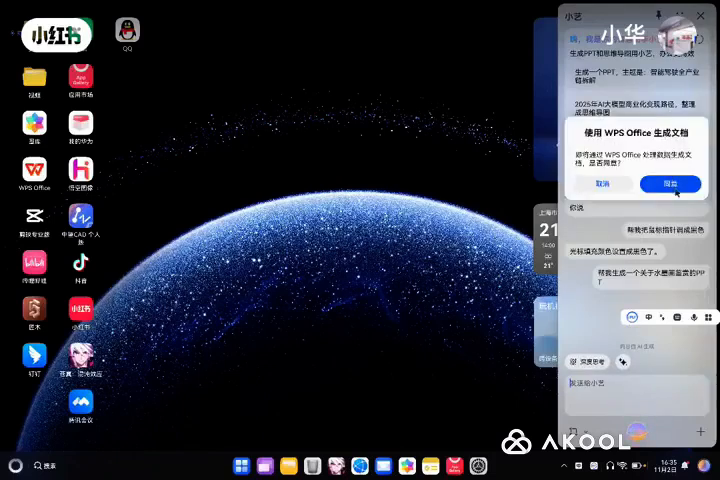
Step: Agree to let WPS Office generate the document from the assistant's prompt
{"action": "left_click", "coordinate": [672, 184]}
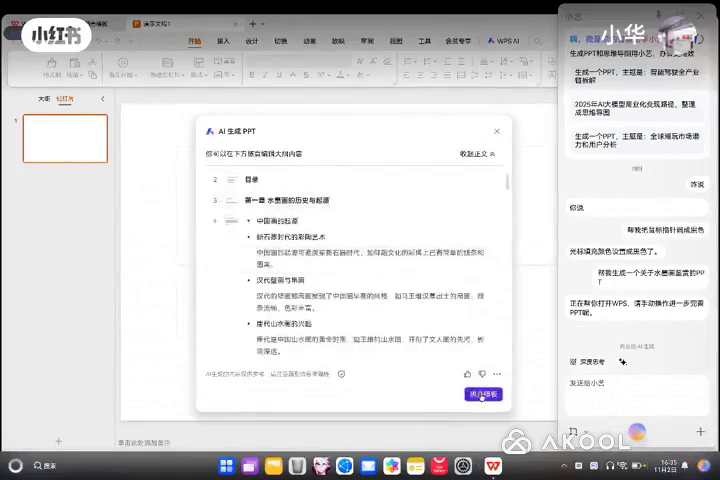
Step: Accept the imported outline and proceed to the template gallery
{"action": "left_click", "coordinate": [480, 392]}
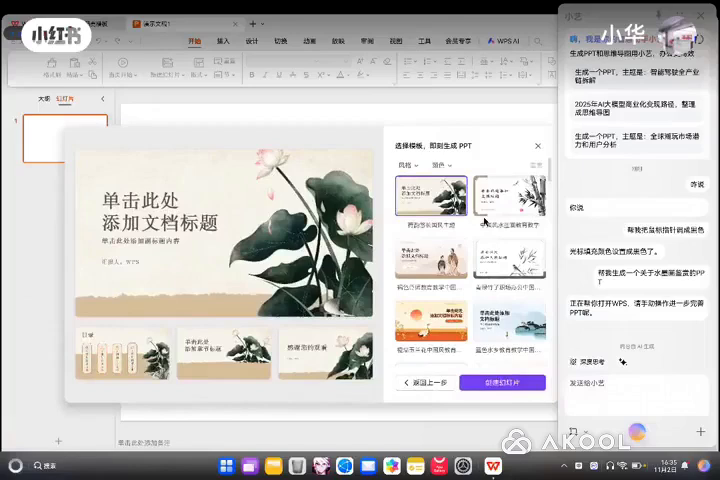
Step: Select the ink-wash bamboo painting template and create the slides with it
{"action": "left_click", "coordinate": [510, 196]}
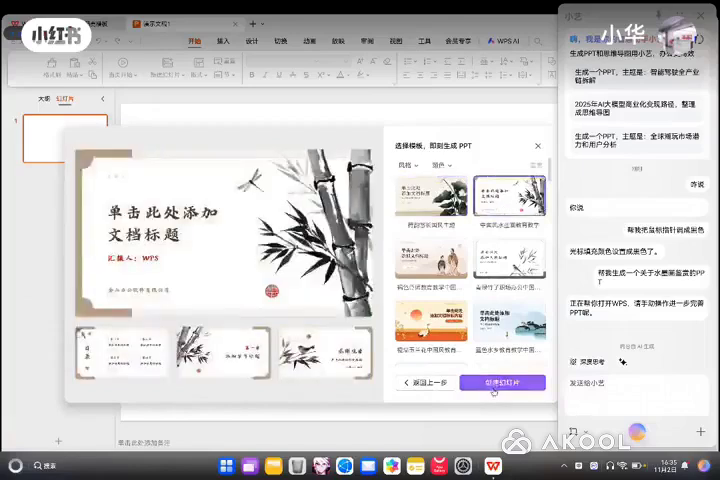
{"action": "left_click", "coordinate": [504, 384]}
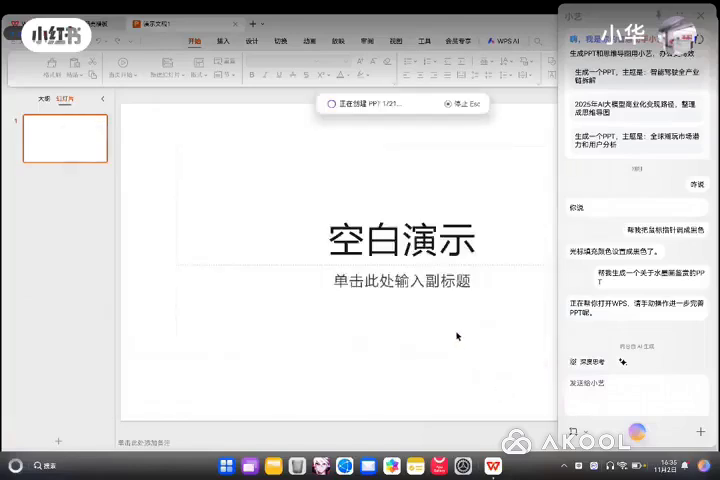